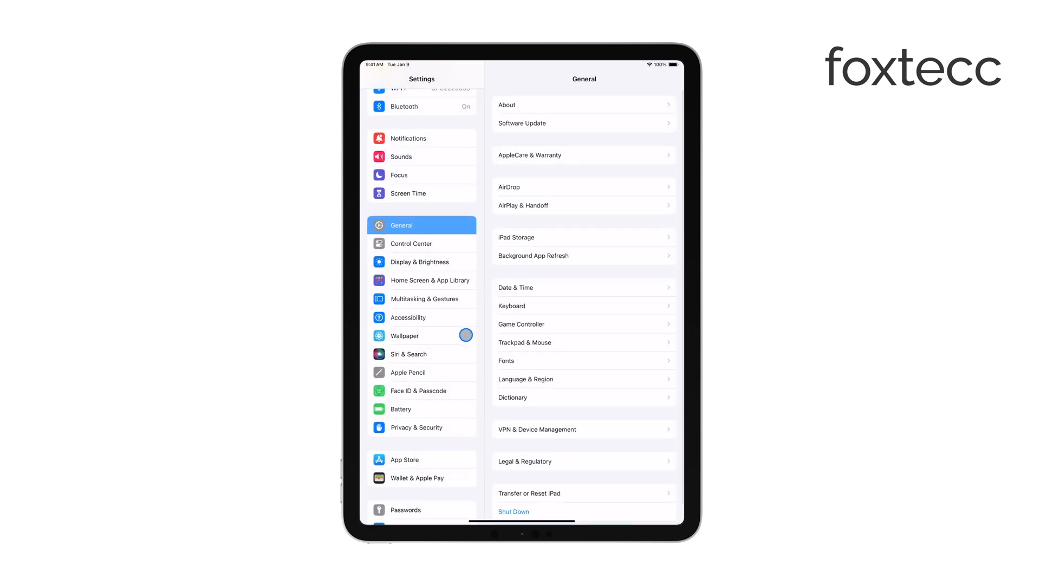
# Scroll the Settings sidebar and open the Messages settings page
pyautogui.scroll(-3)
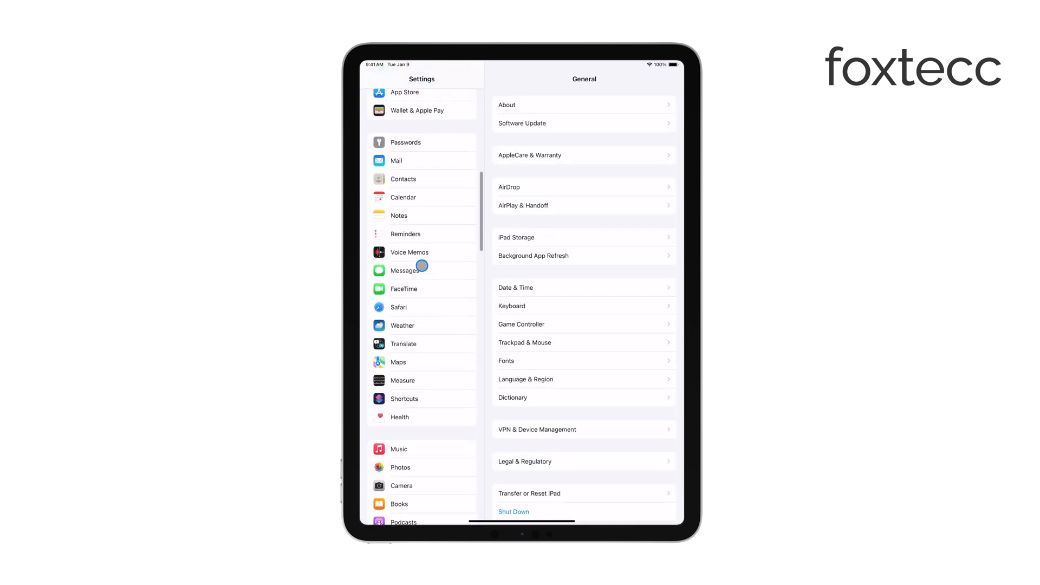
pyautogui.click(405, 271)
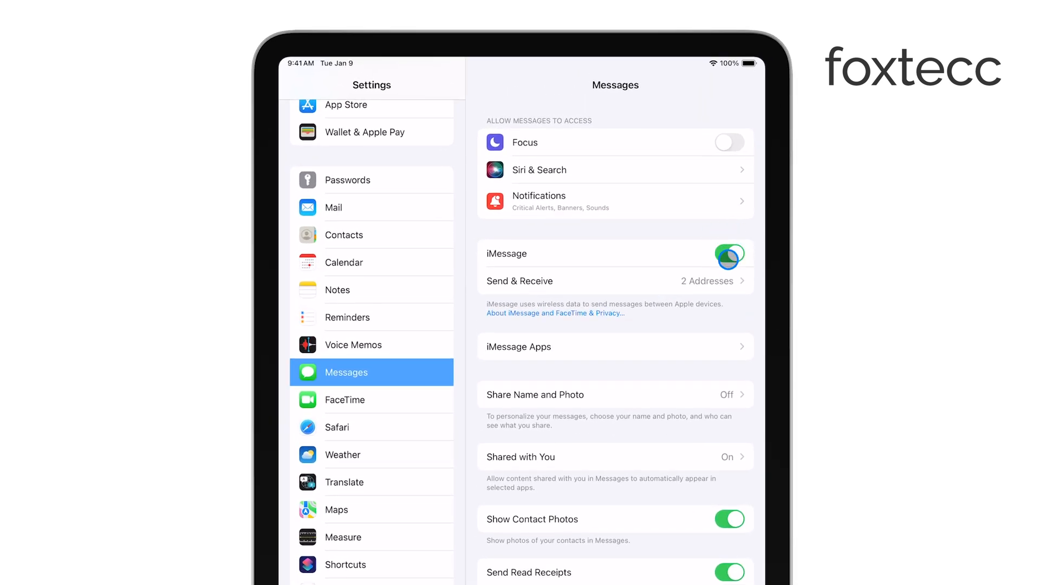
pyautogui.click(729, 254)
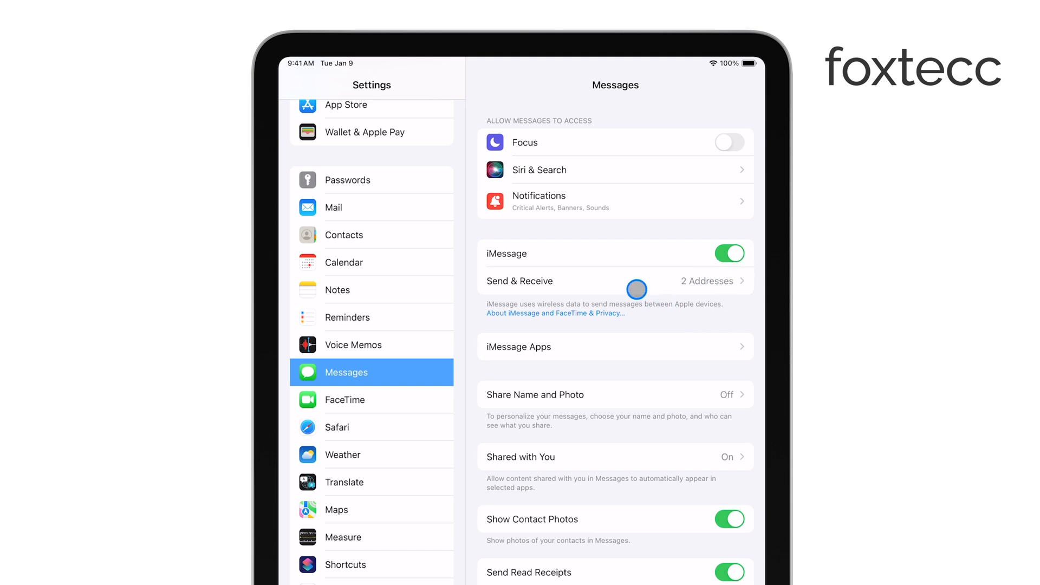
# Under Send & Receive, check the email address alongside the phone number for iMessages
pyautogui.click(617, 280)
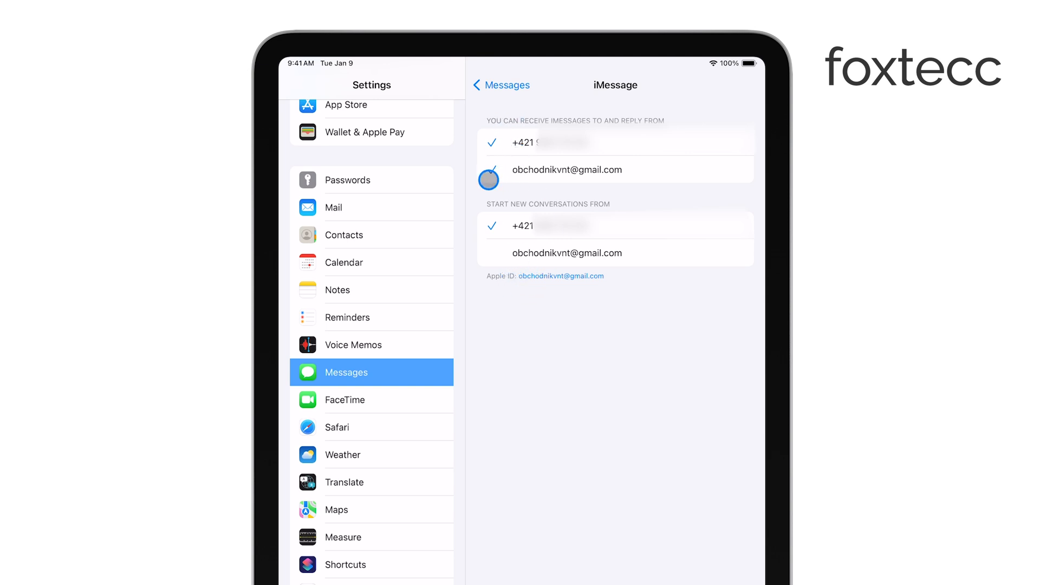
pyautogui.click(491, 170)
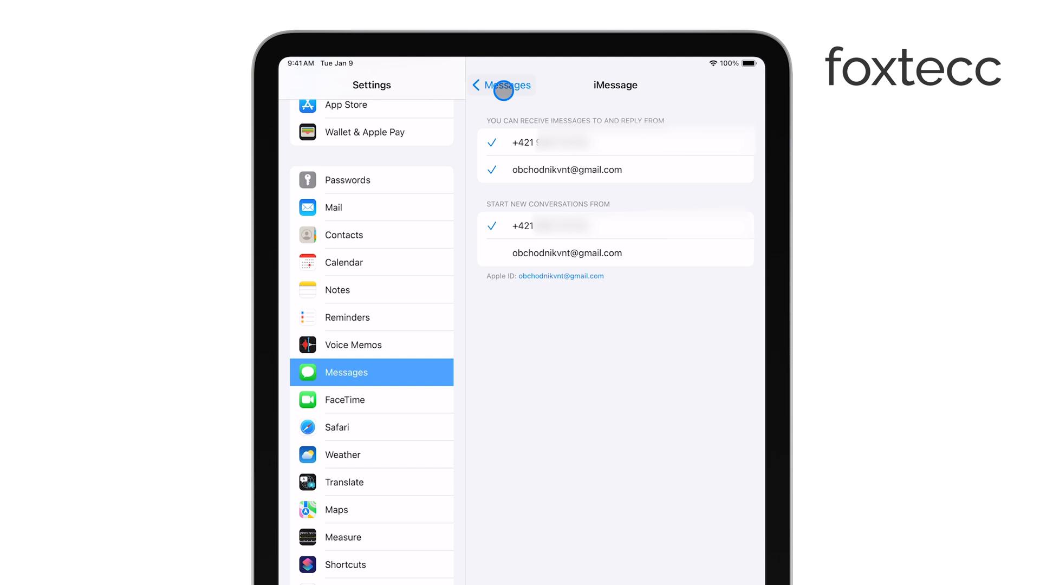